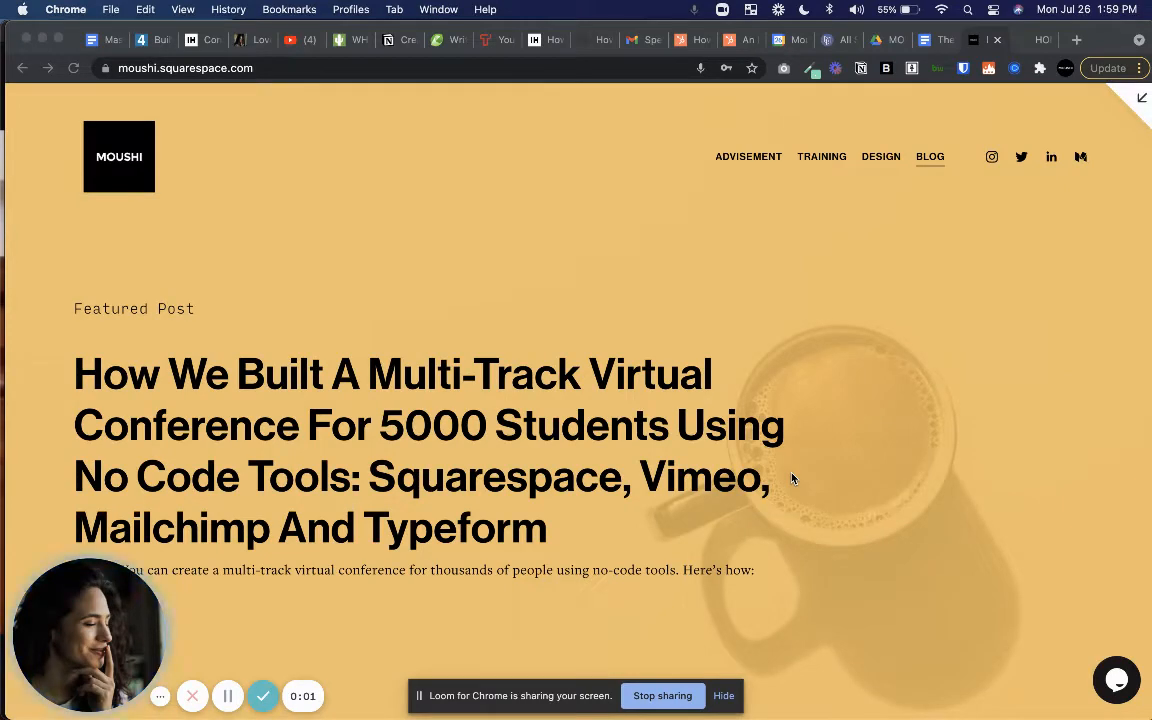
Step: Switch to the Summary block's design options, then discard the unsaved custom CSS edits
scroll("down", 3)
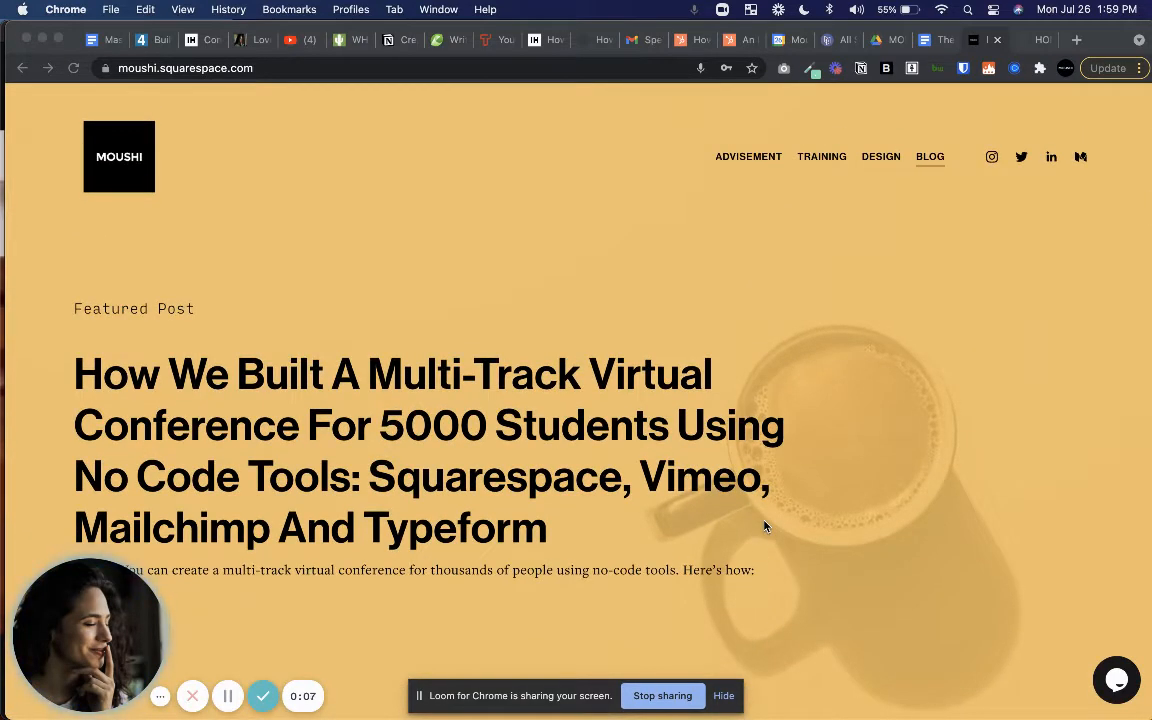
scroll("down", 3)
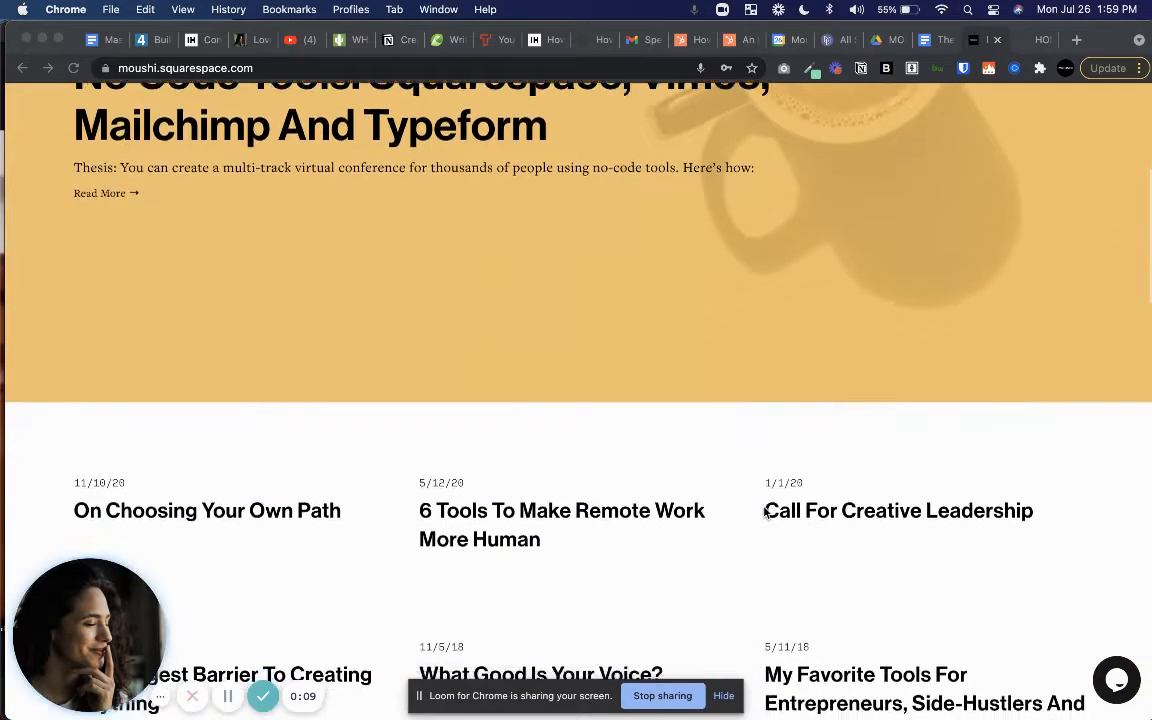
scroll("up", 3)
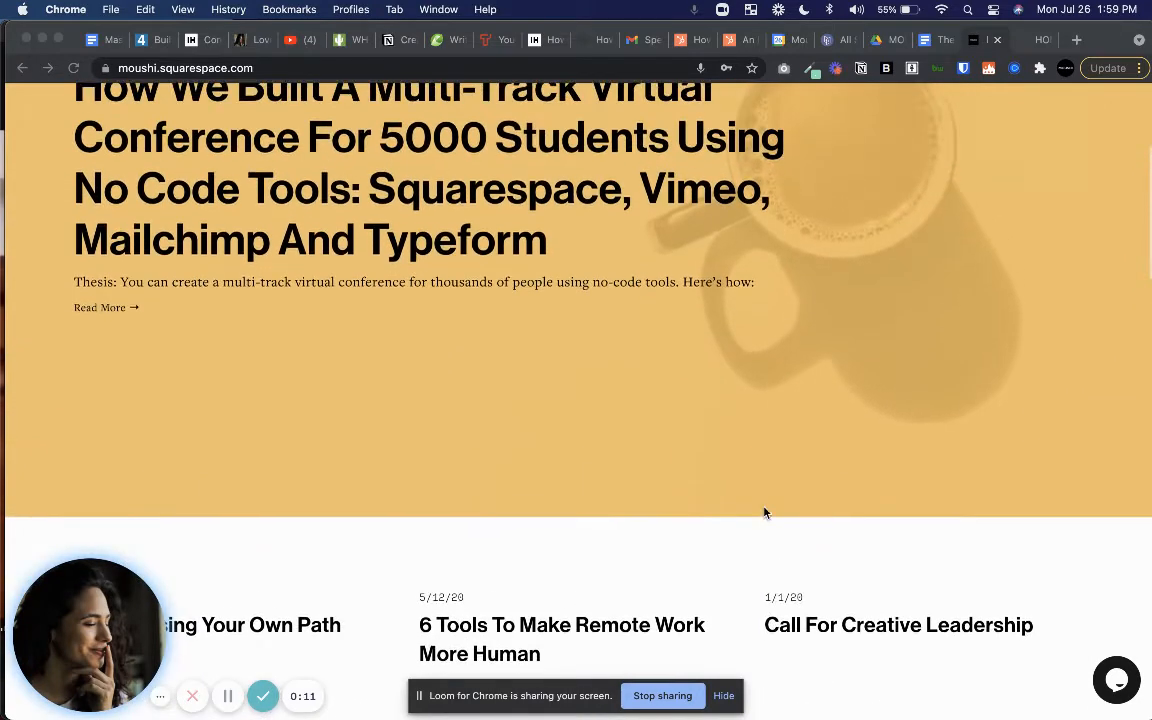
scroll("up", 3)
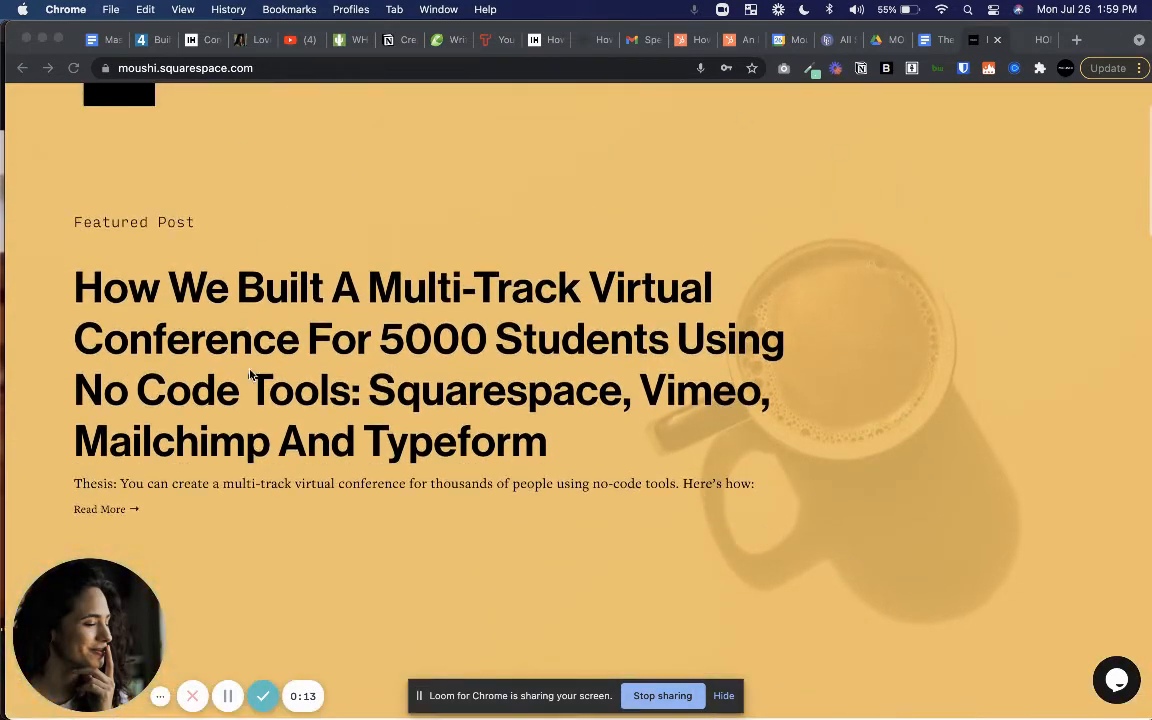
scroll("up", 3)
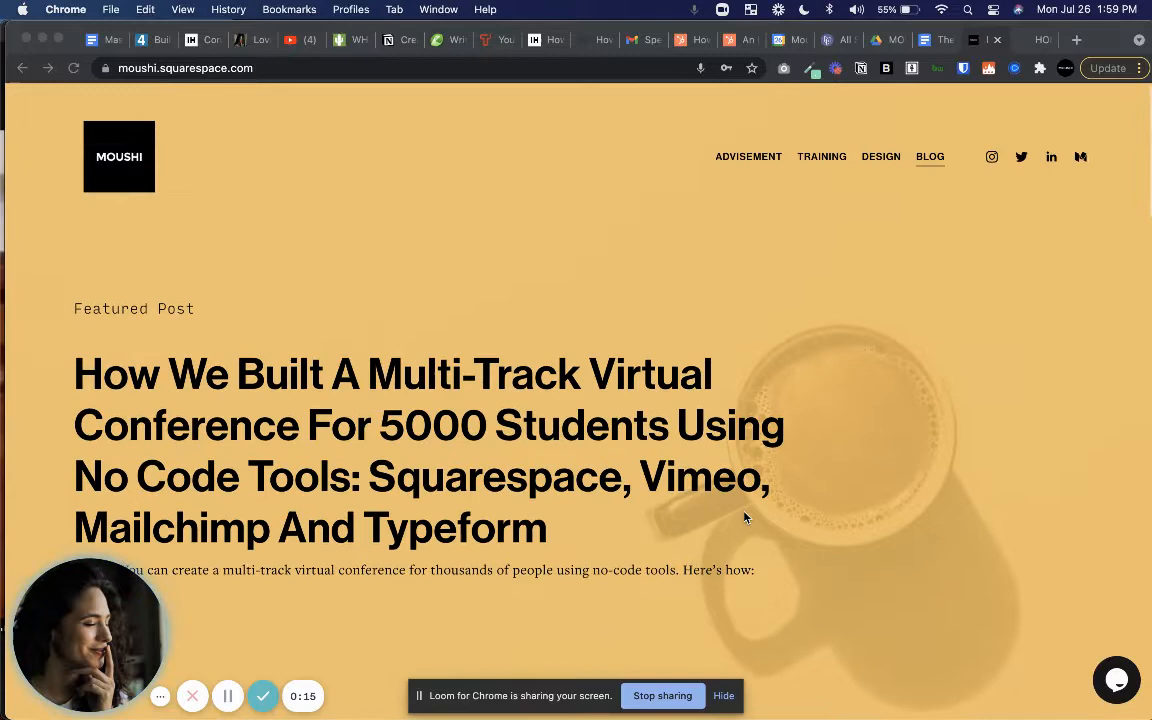
scroll("down", 3)
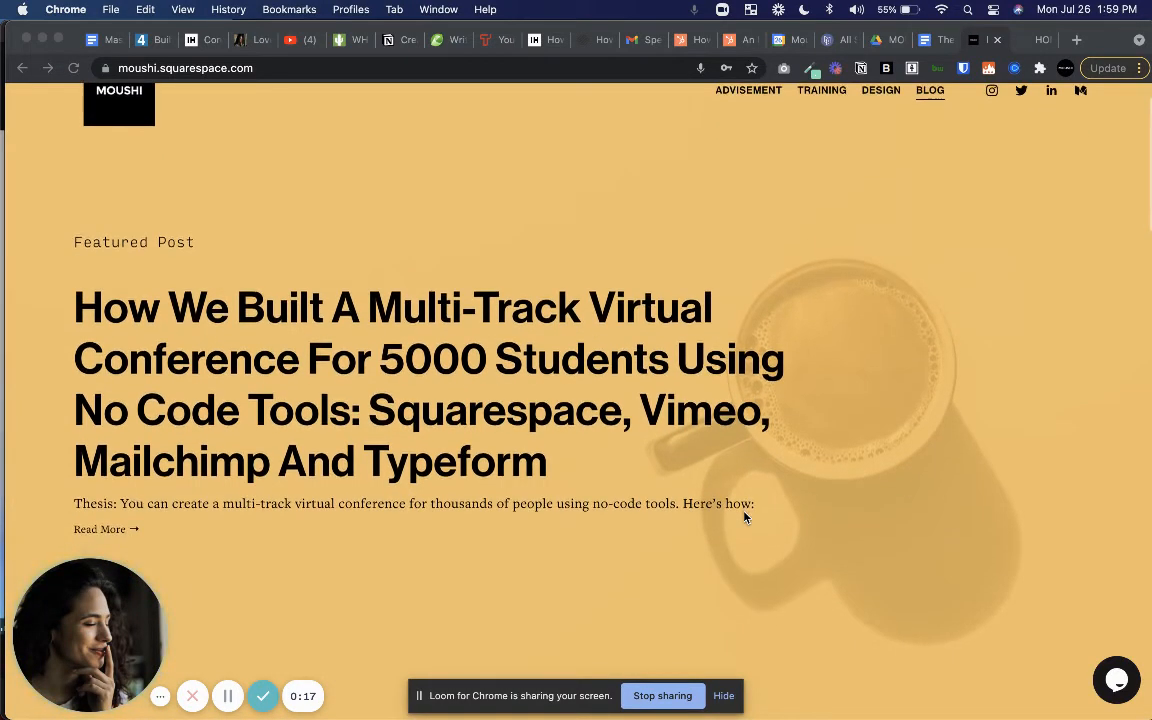
scroll("down", 3)
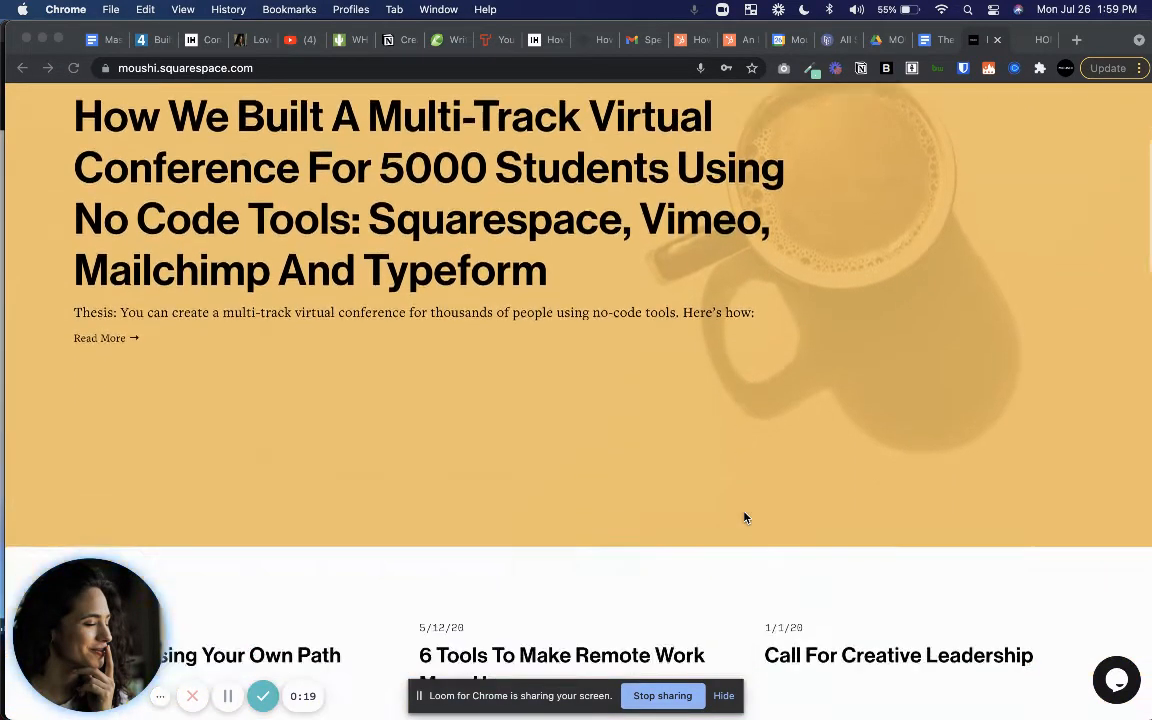
scroll("up", 3)
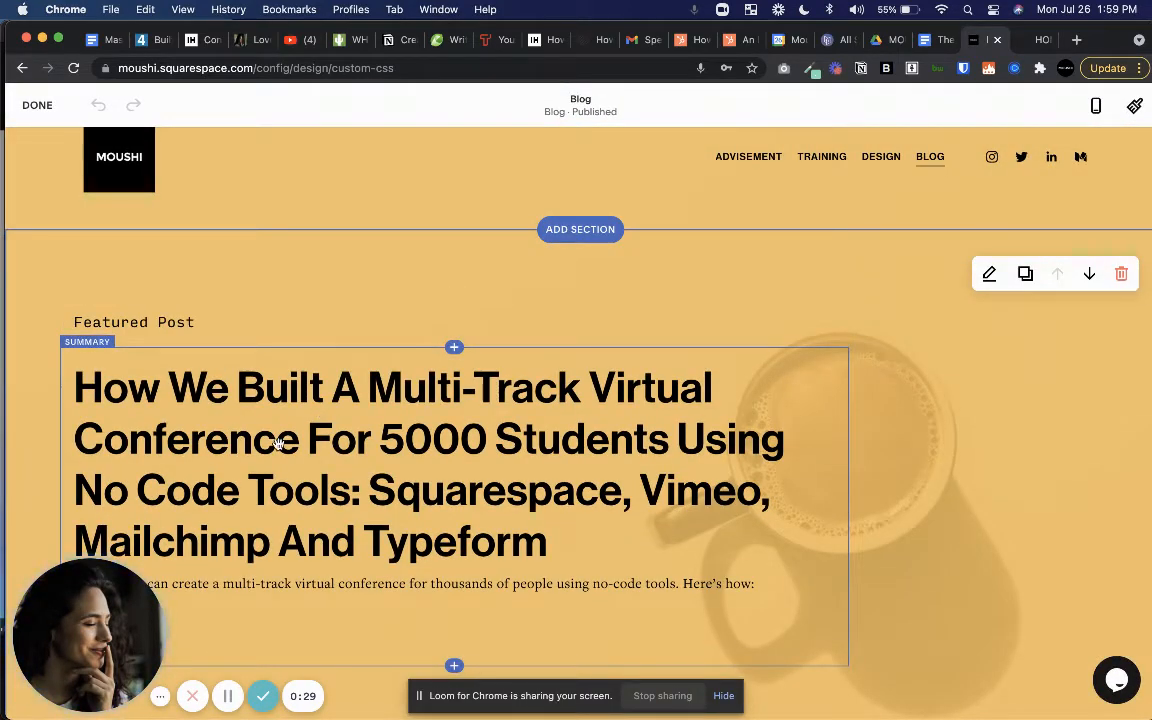
mouse_move(406, 452)
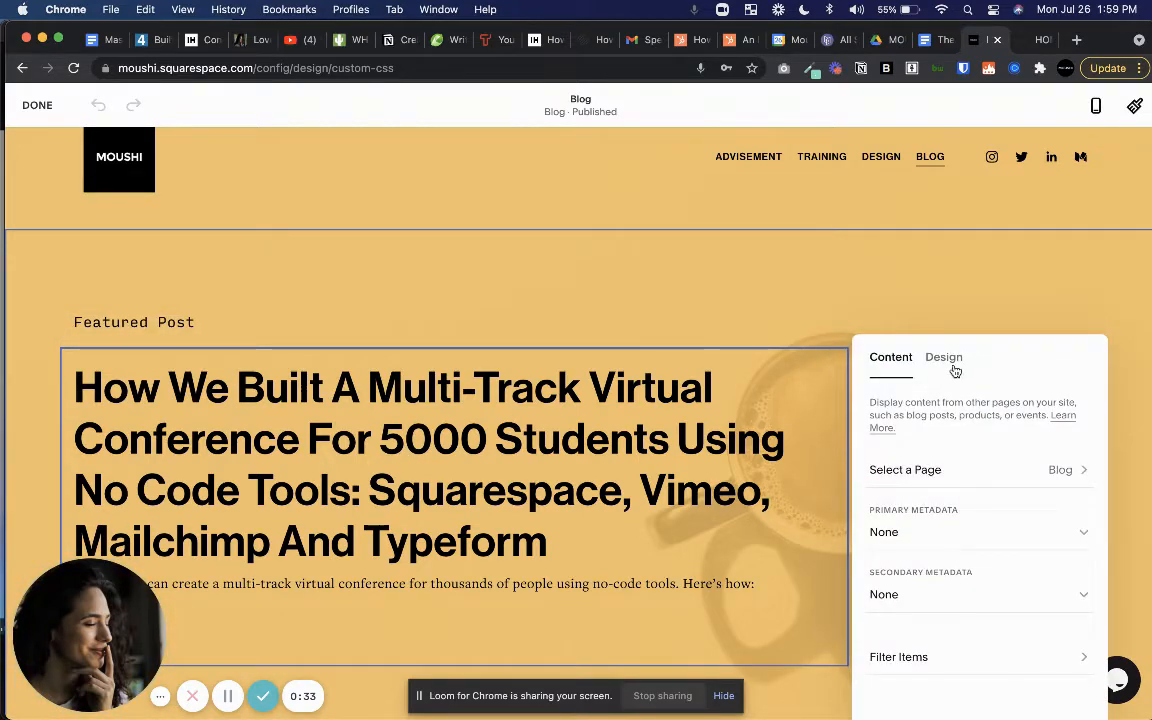
left_click(943, 357)
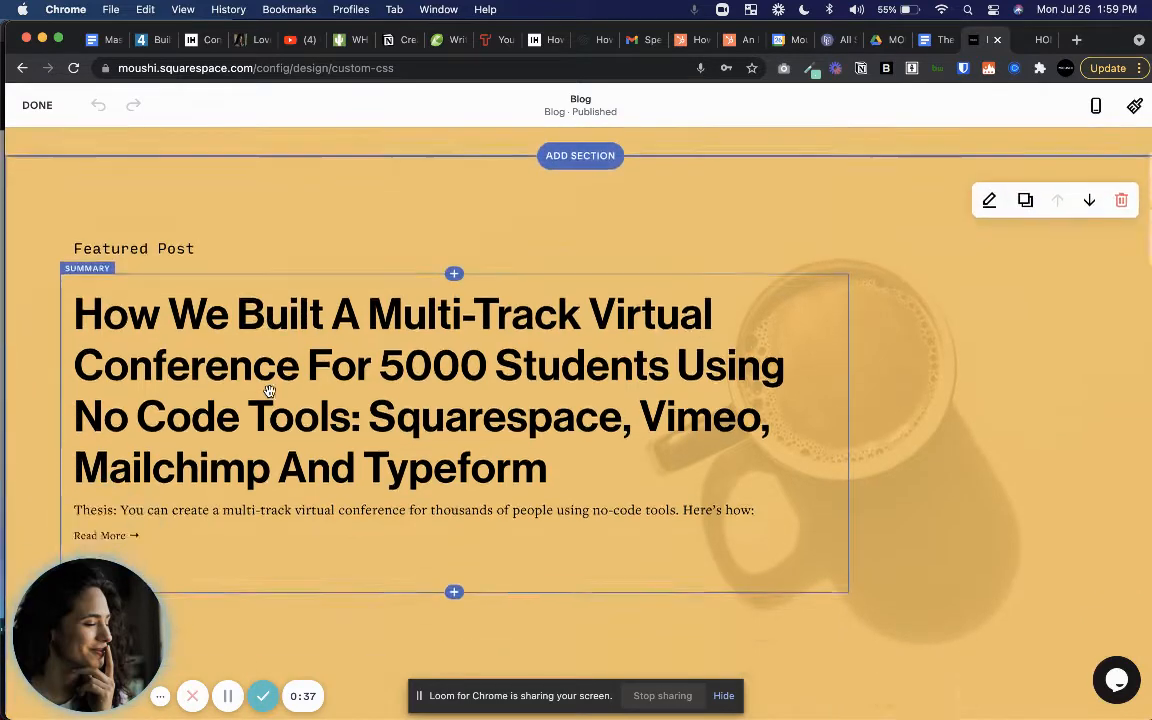
scroll("down", 3)
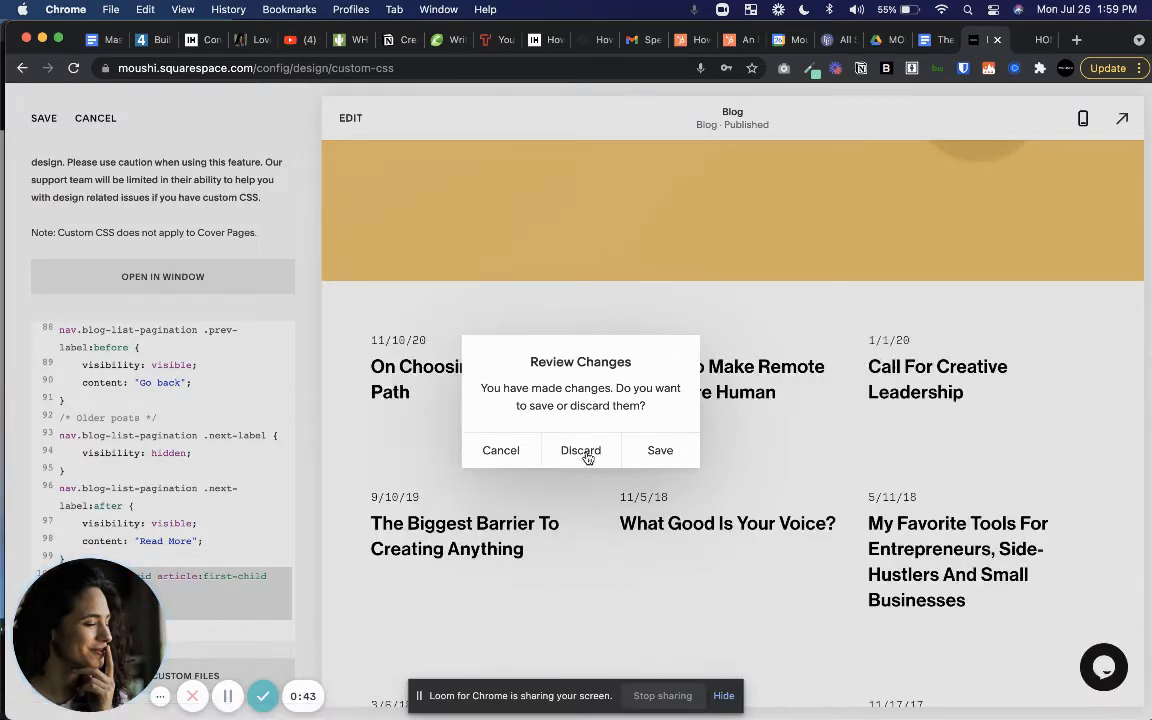
left_click(580, 450)
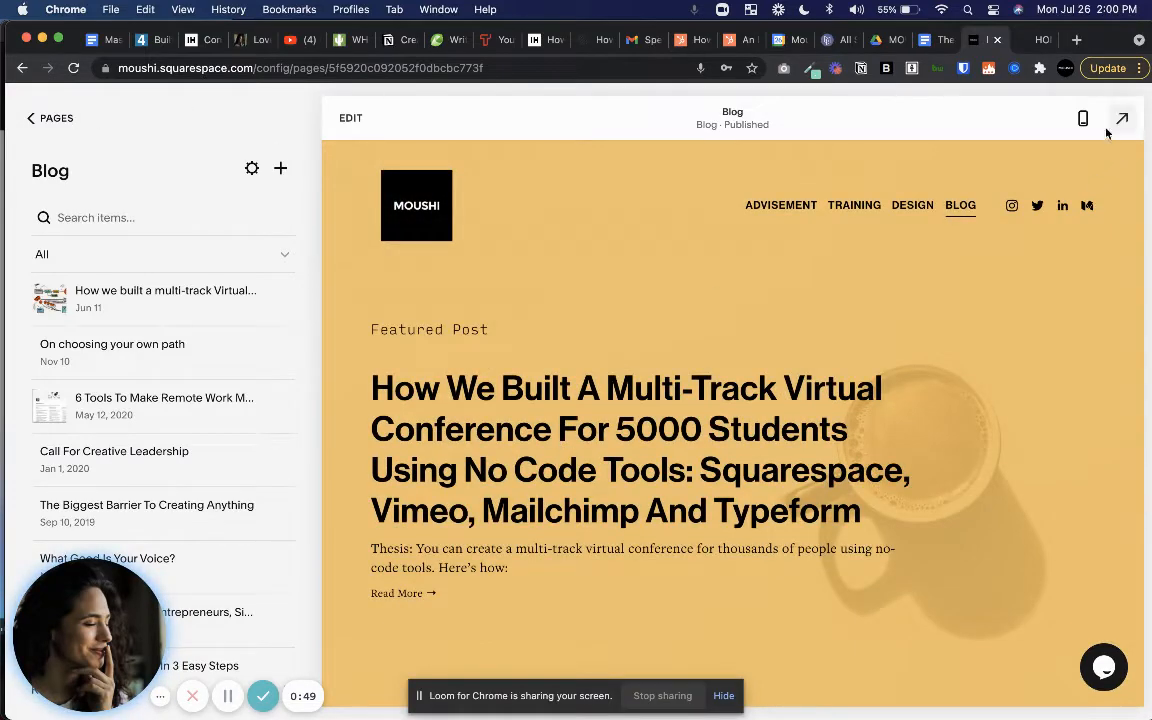
left_click(1122, 118)
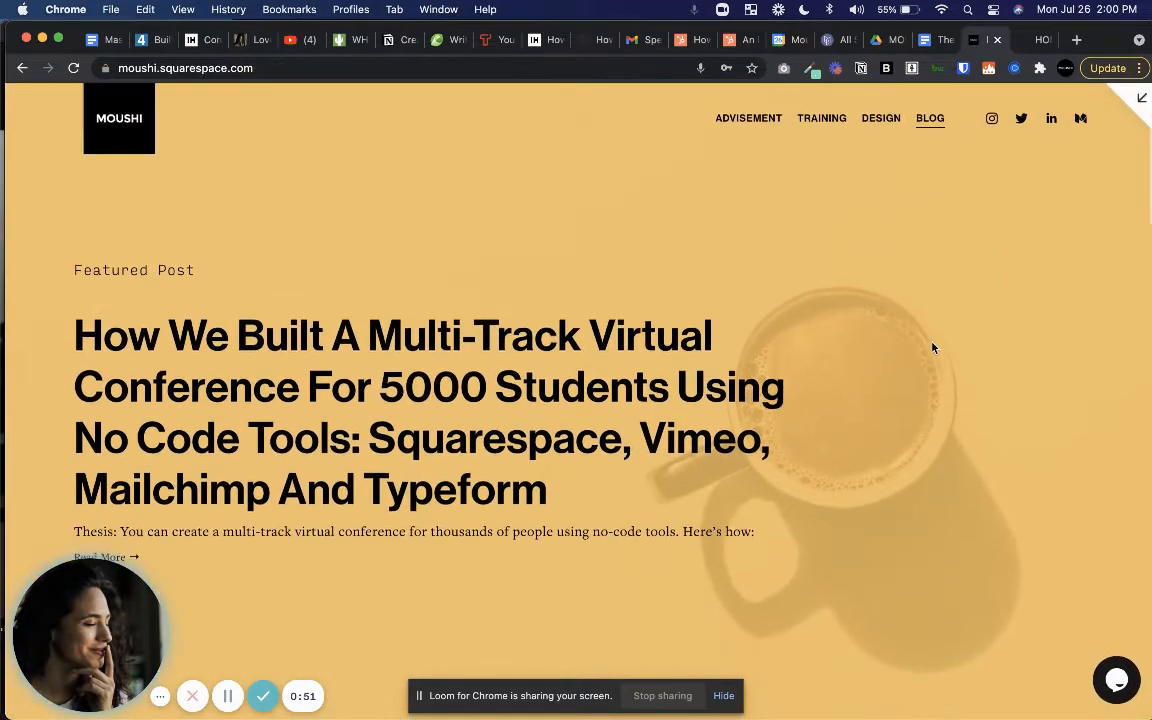
scroll("up", 3)
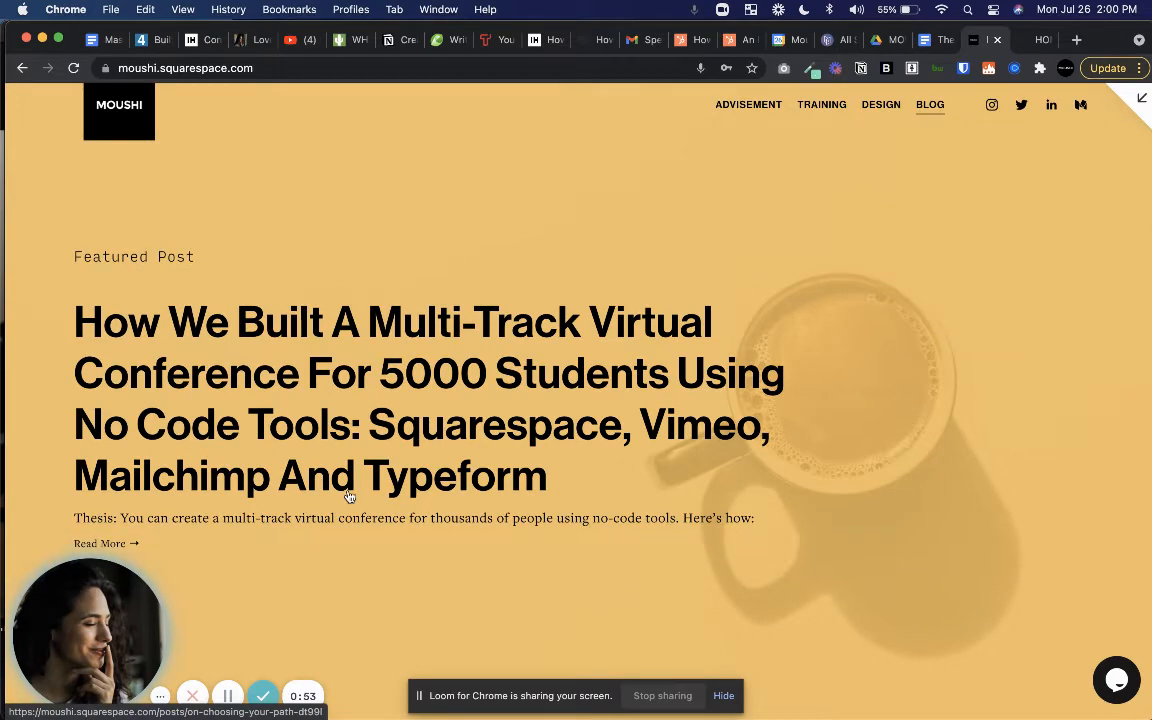
scroll("down", 3)
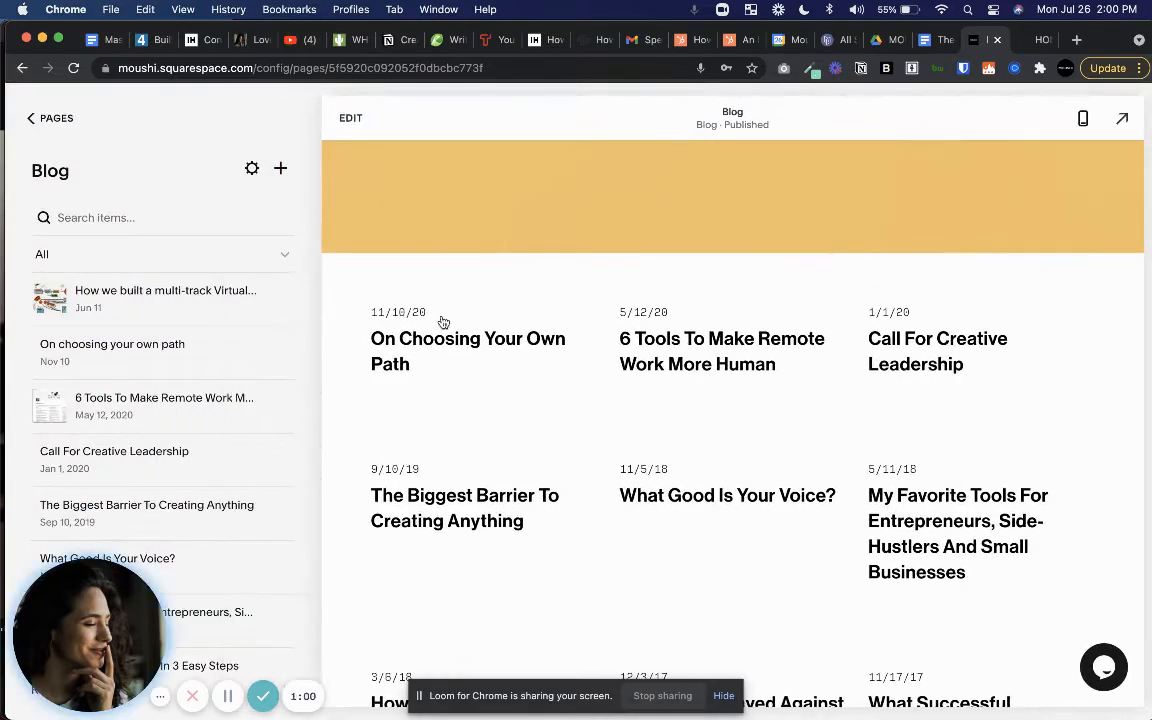
mouse_move(491, 388)
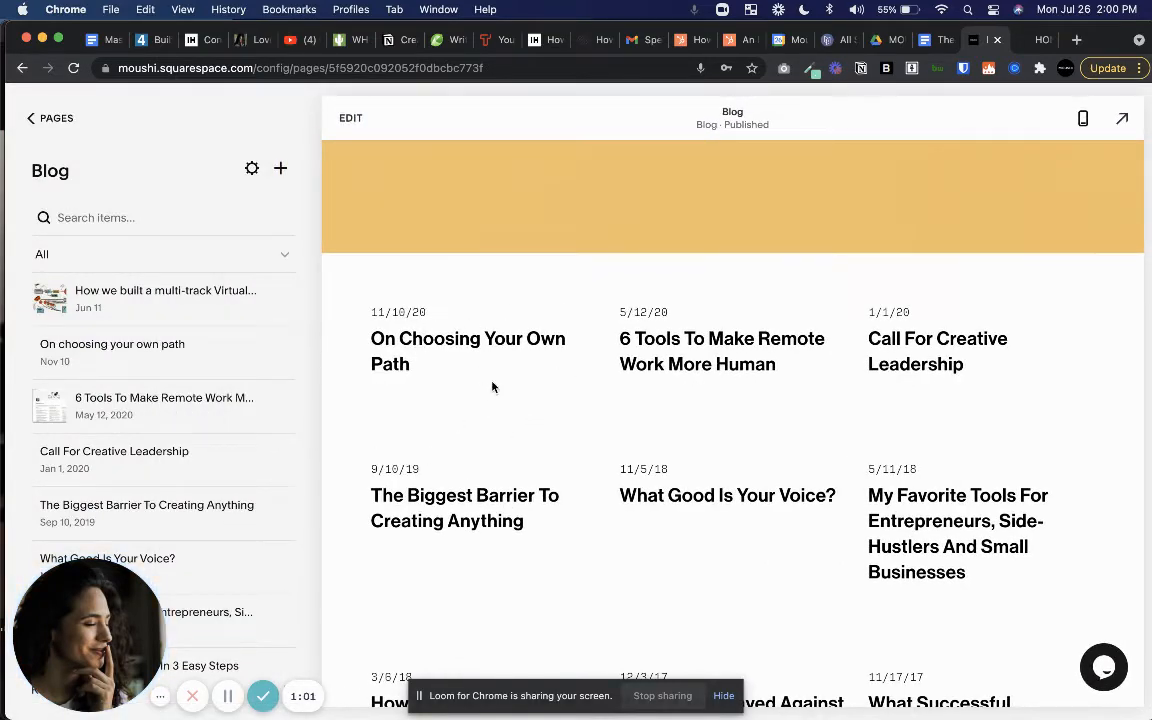
left_click(30, 118)
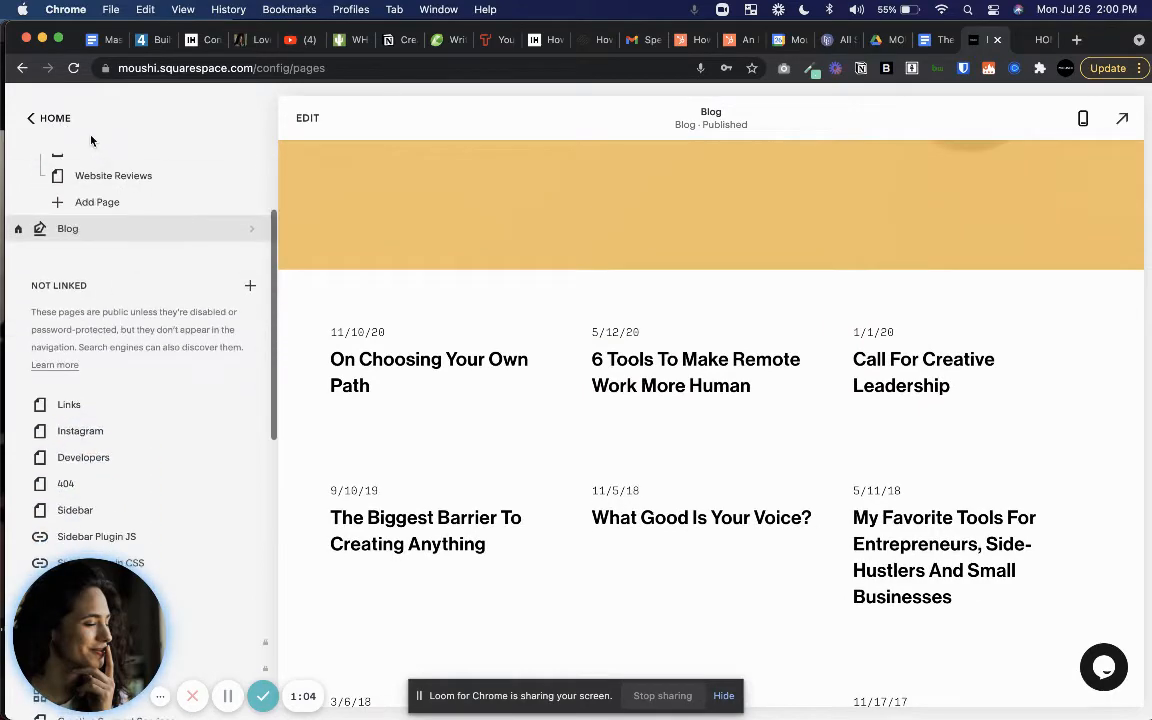
Step: Open Design > Custom CSS and select the unfinished rule at the end of the code
left_click(48, 117)
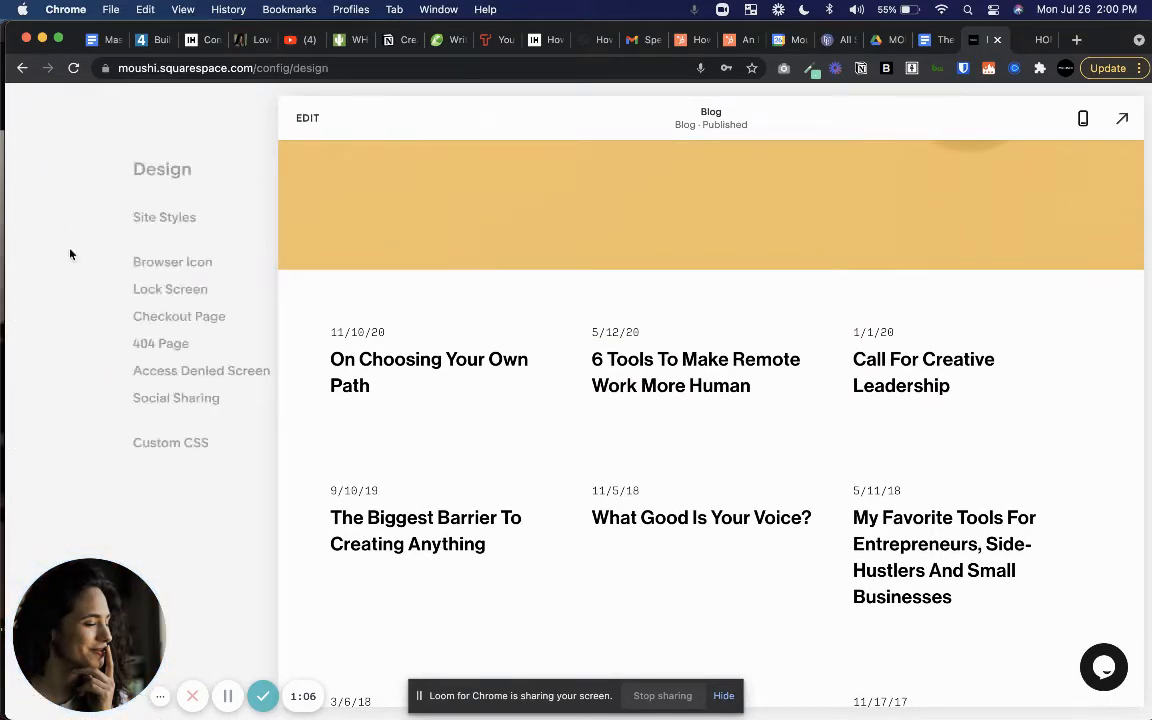
left_click(170, 442)
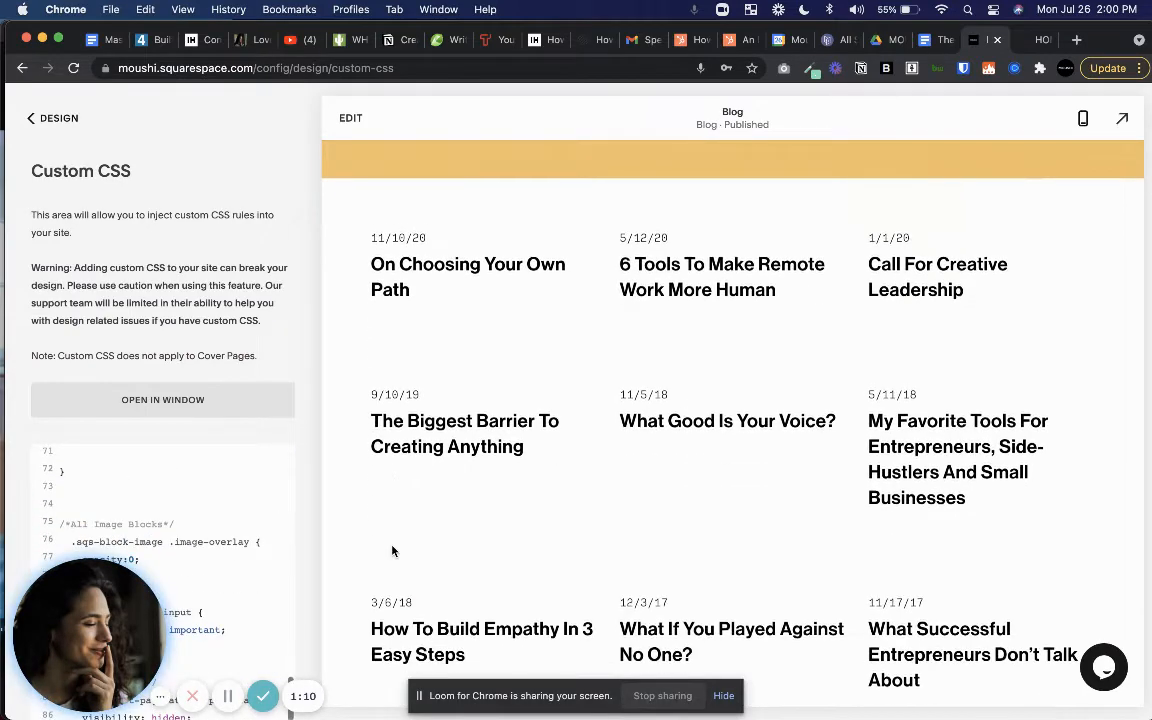
scroll("down", 3)
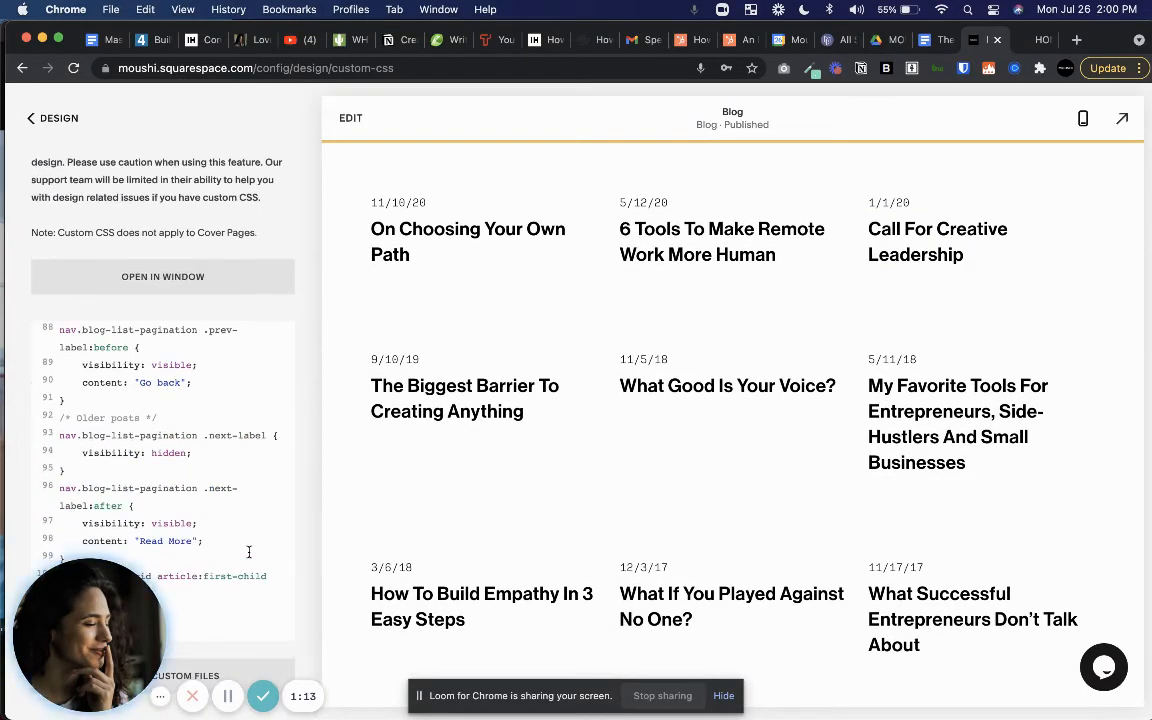
left_click_drag(88, 635, 145, 380)
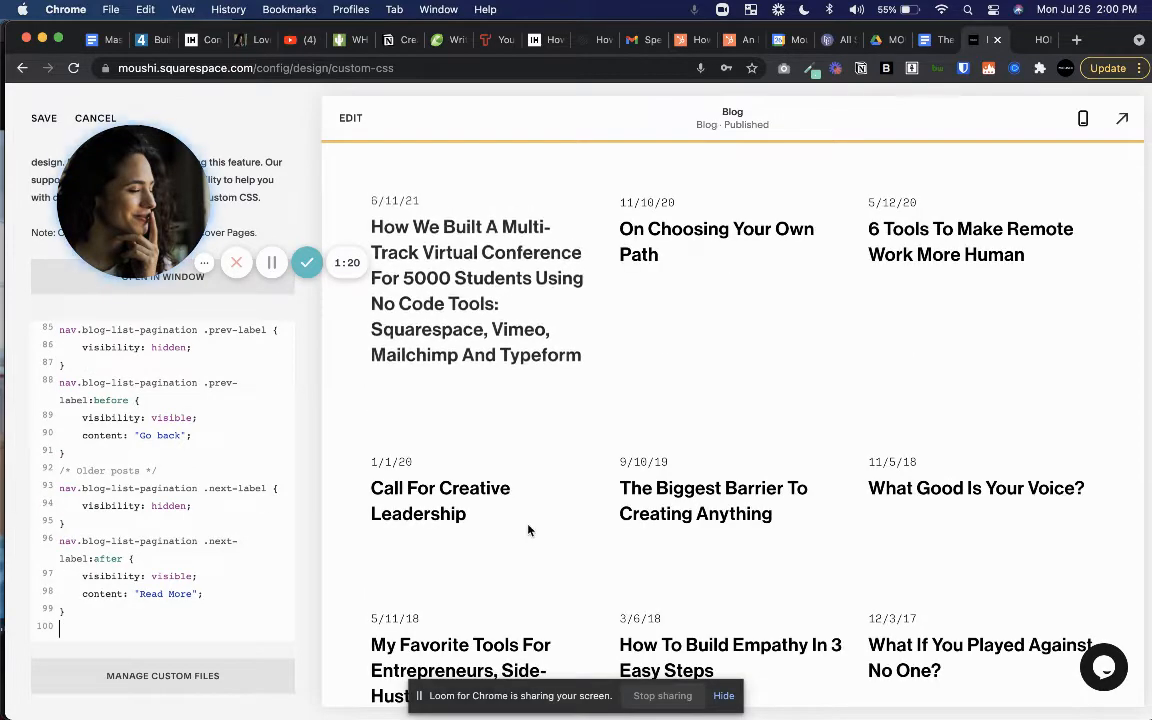
Step: Scroll the blog preview to check the grid after removing the incomplete last CSS line
scroll("up", 3)
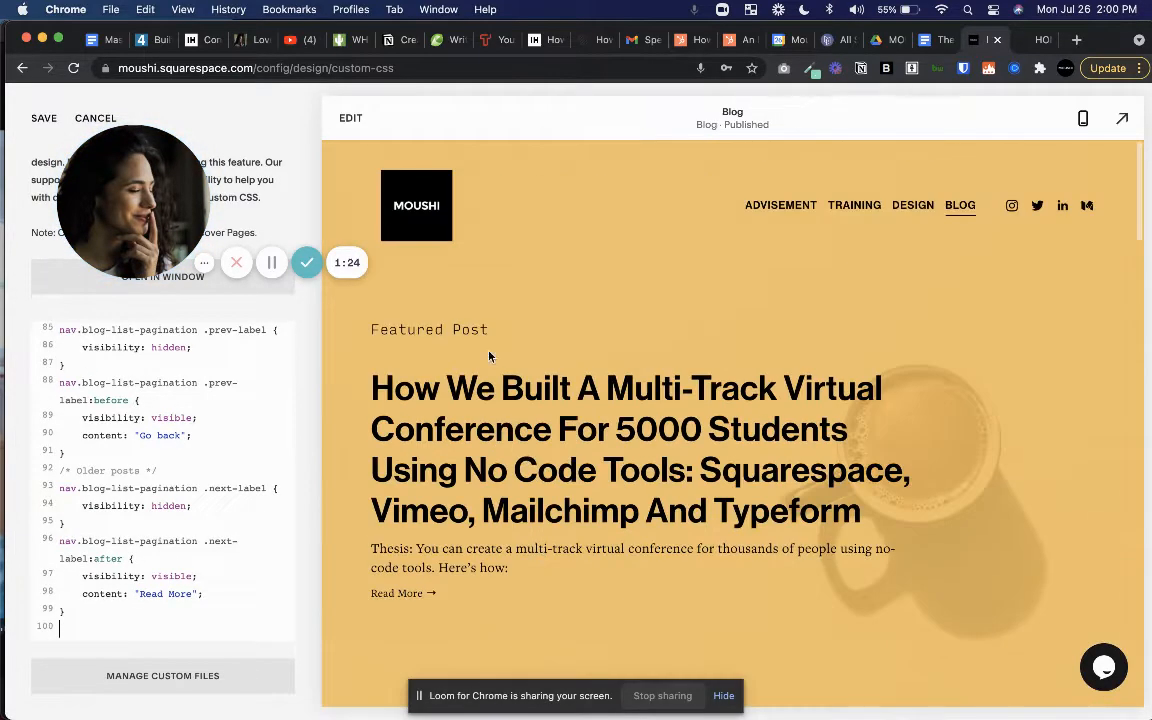
scroll("down", 3)
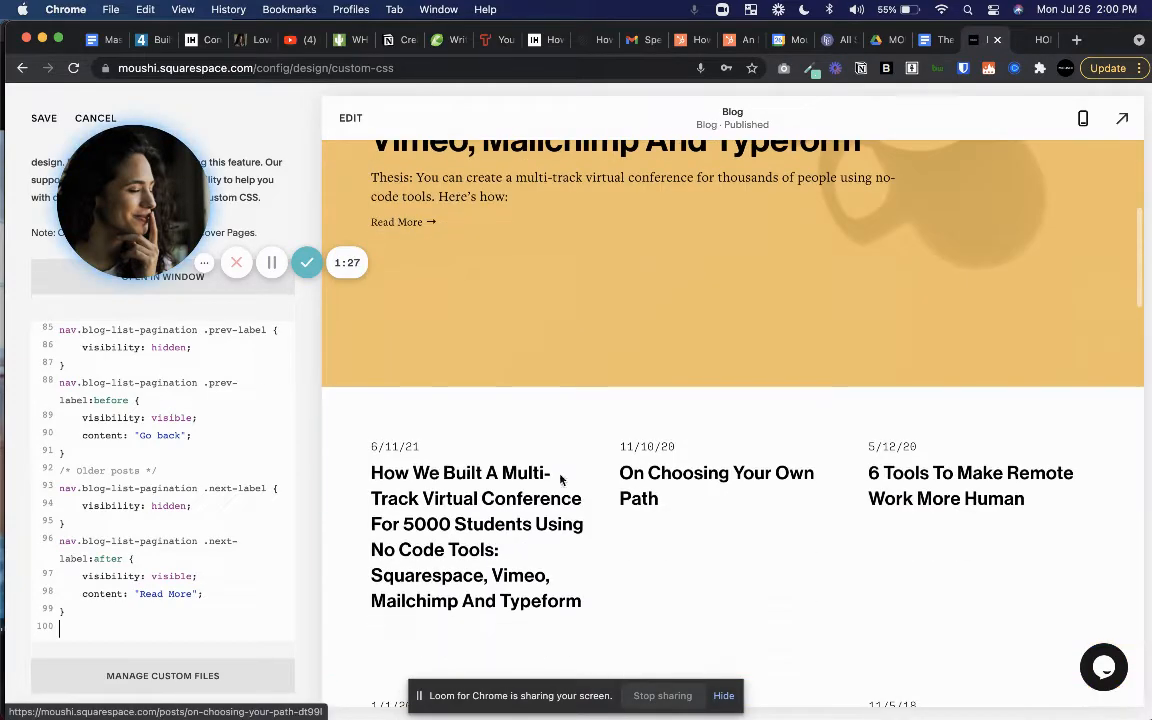
mouse_move(520, 545)
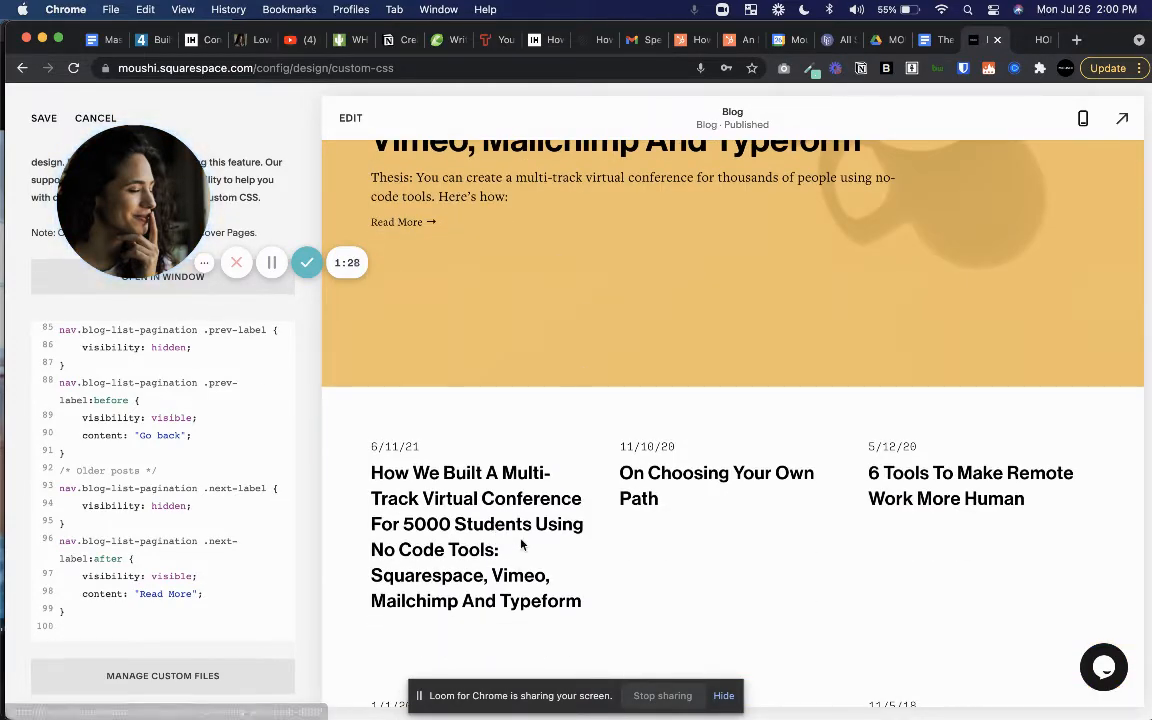
scroll("up", 3)
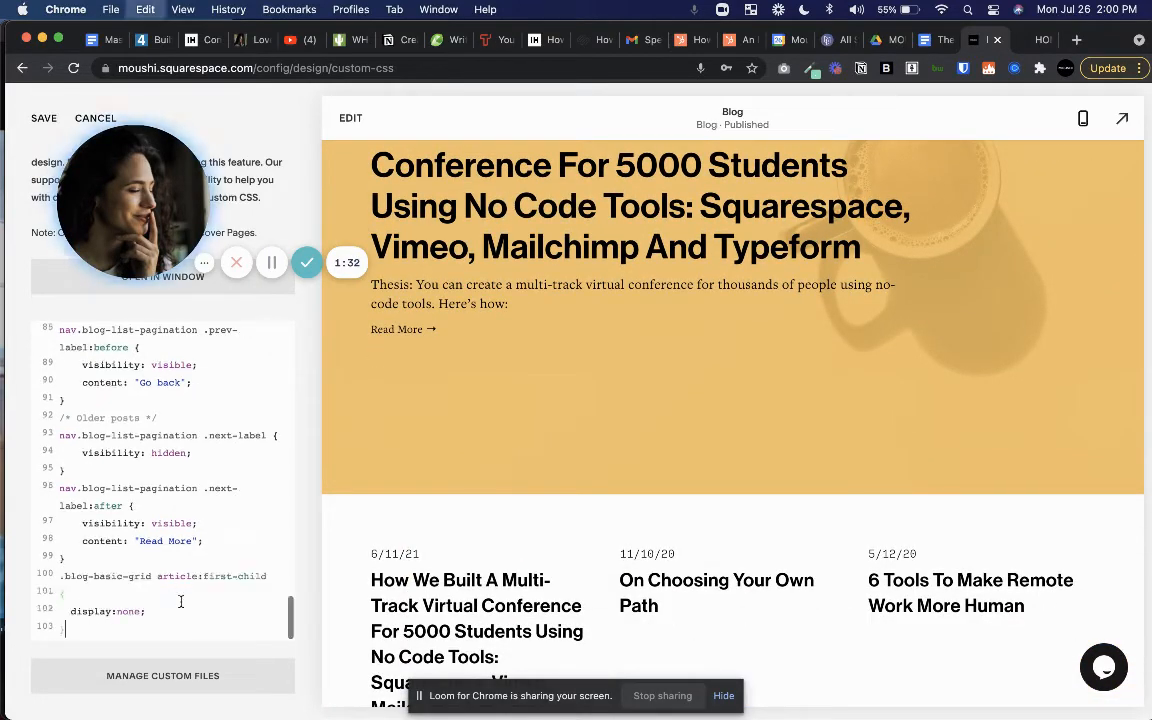
Step: Scroll the preview to confirm .blog-basic-grid article:first-child { display:none; } hides the conference post
scroll("down", 3)
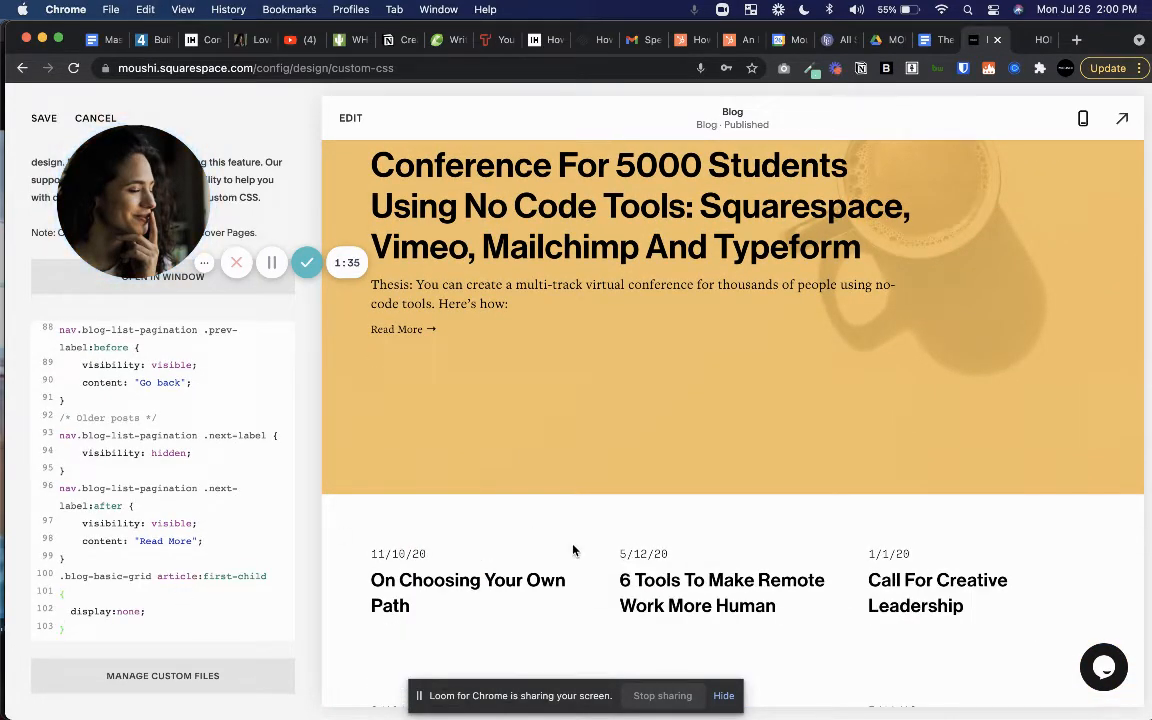
mouse_move(636, 543)
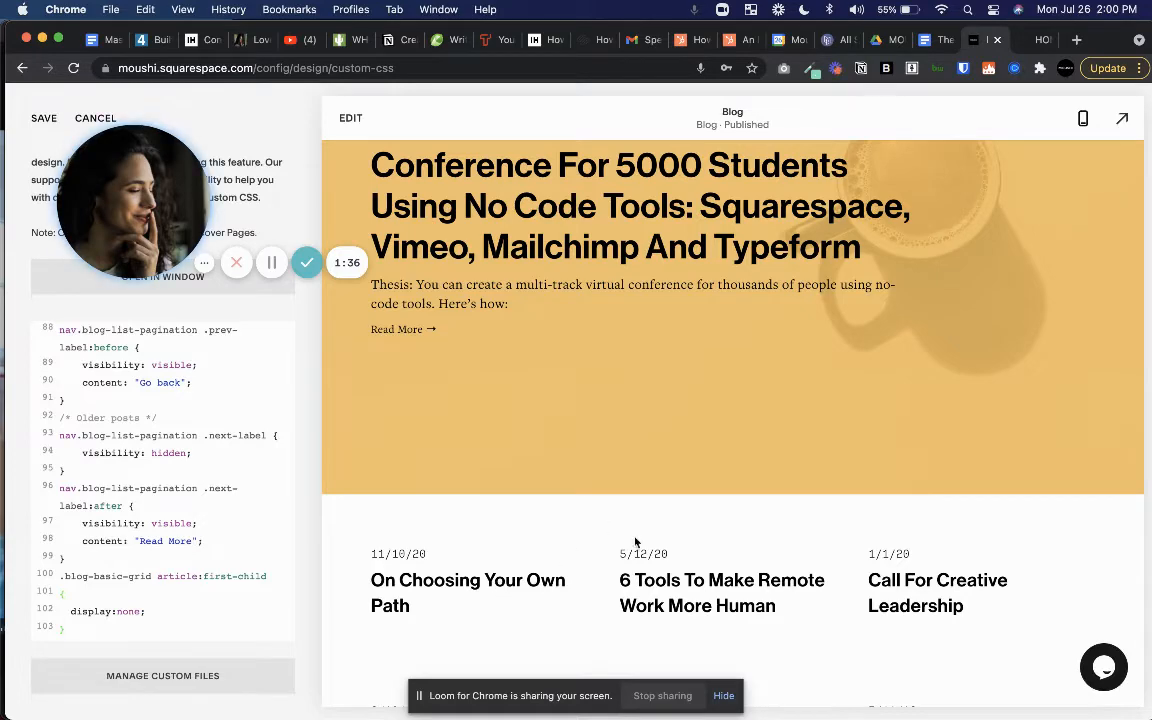
scroll("up", 3)
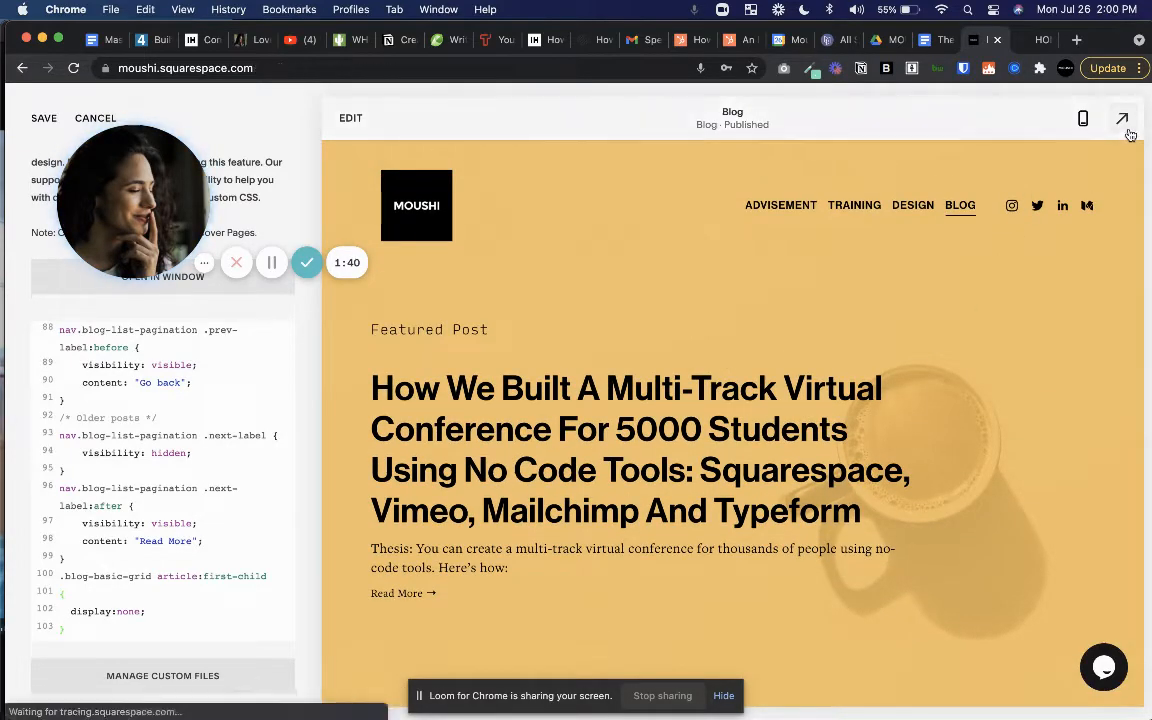
Step: Expand the preview to full screen and scroll through the grid starting at 'On Choosing Your Own Path'
left_click(1122, 118)
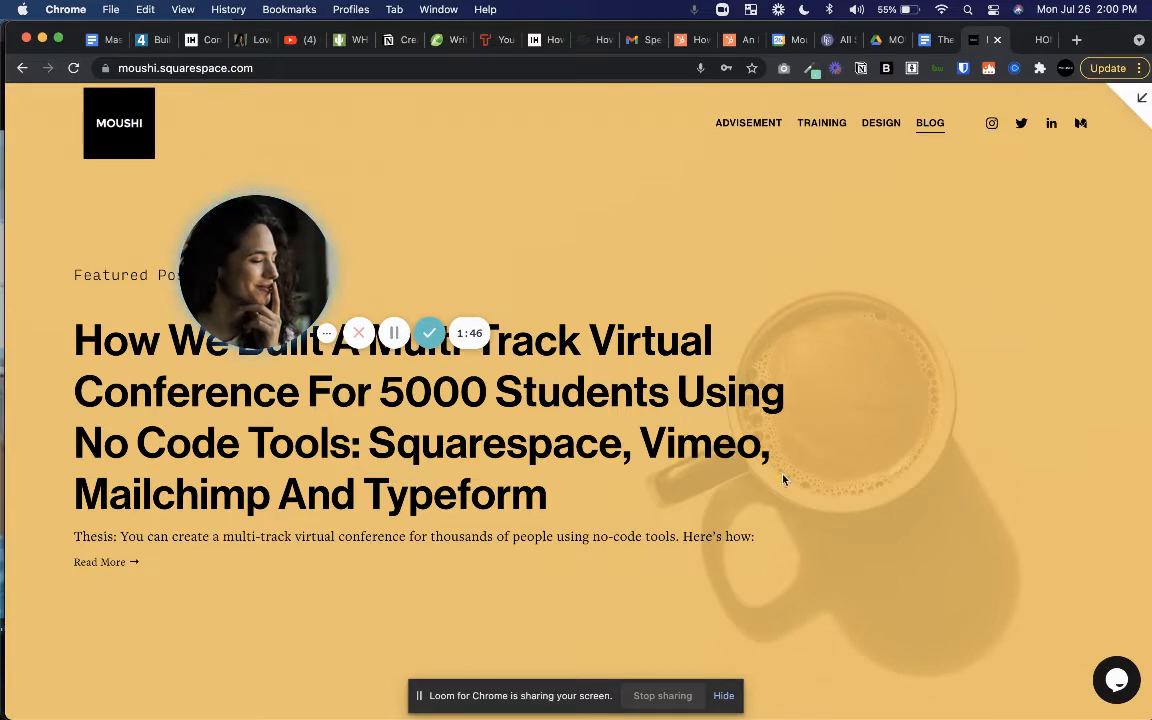
left_click_drag(255, 265, 87, 640)
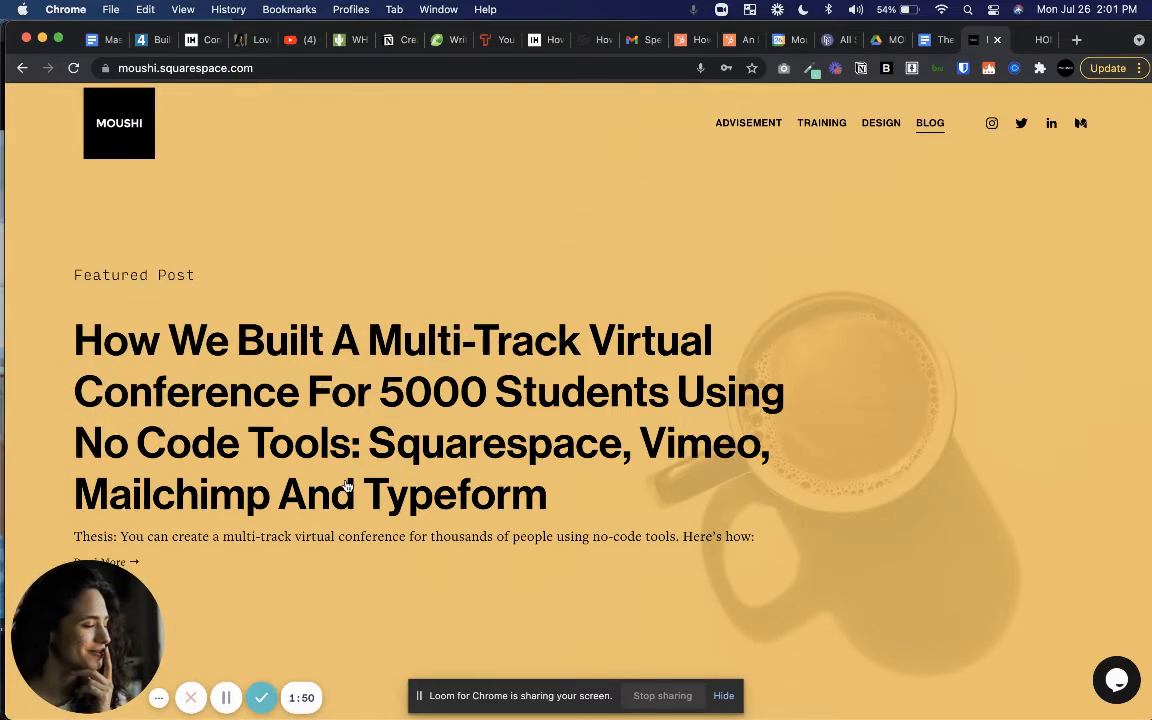
scroll("down", 3)
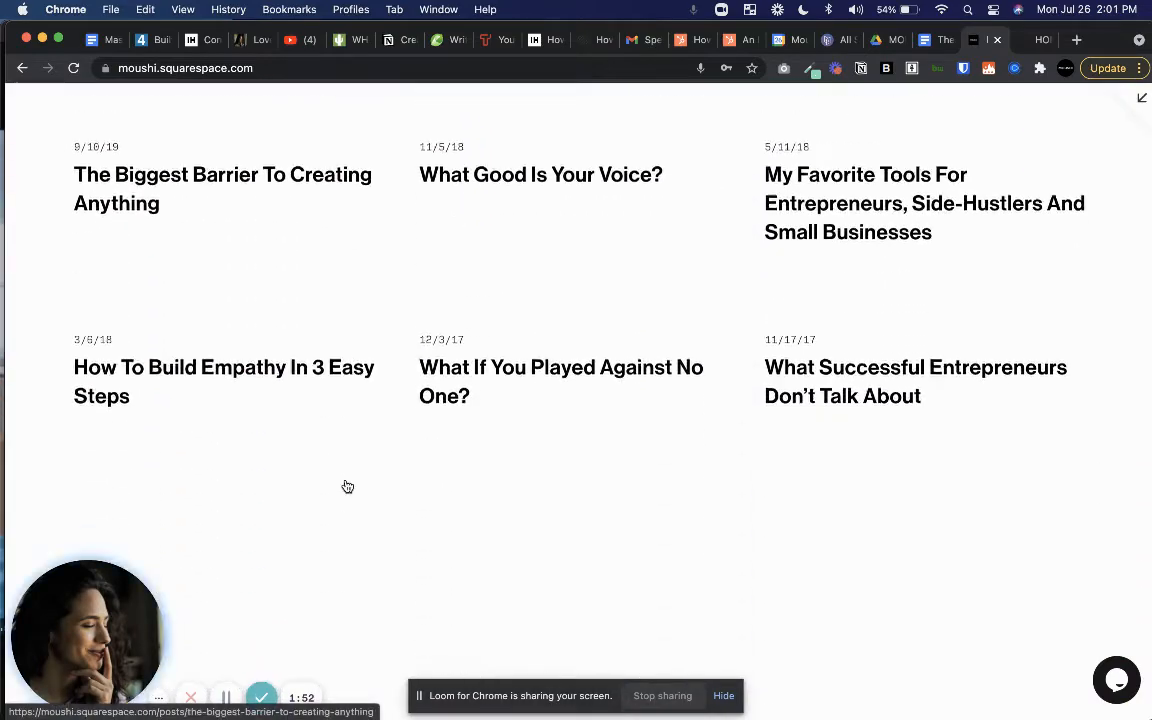
scroll("up", 3)
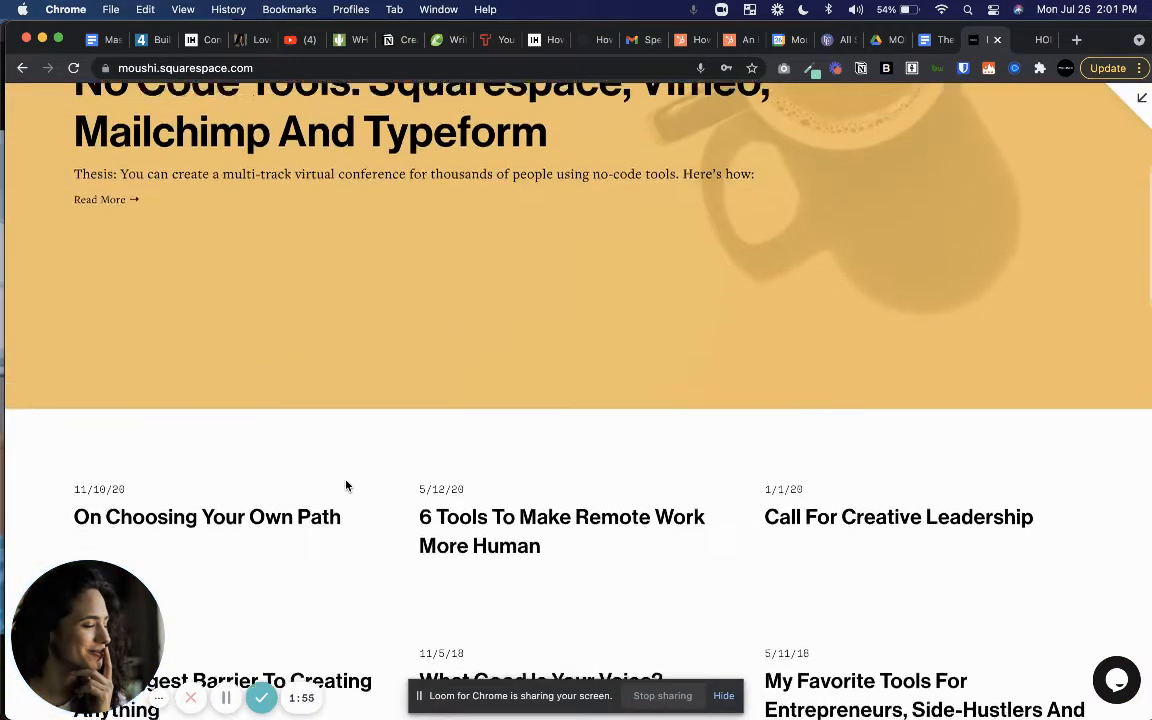
scroll("up", 3)
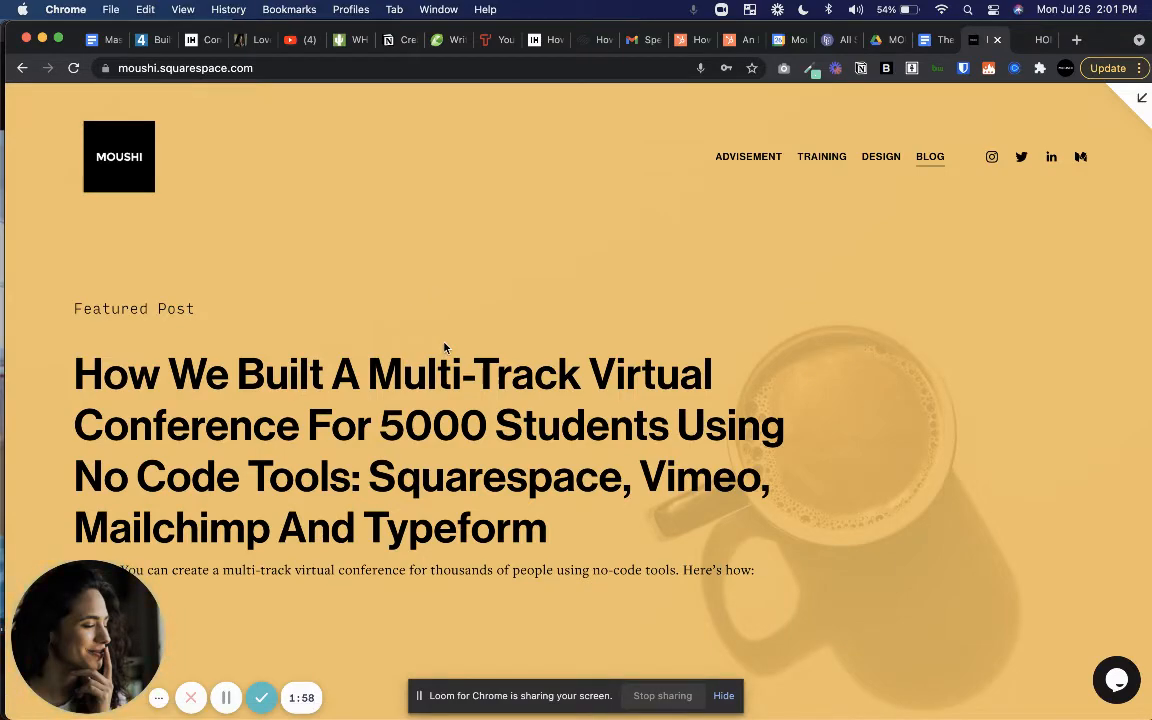
scroll("down", 3)
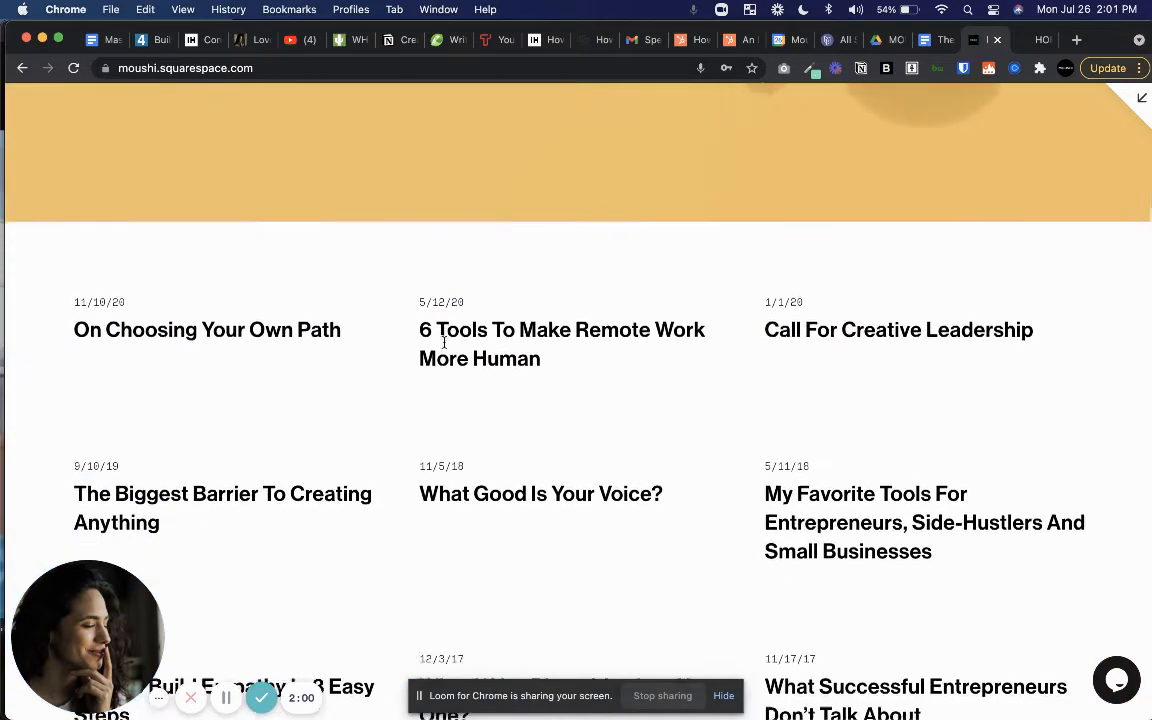